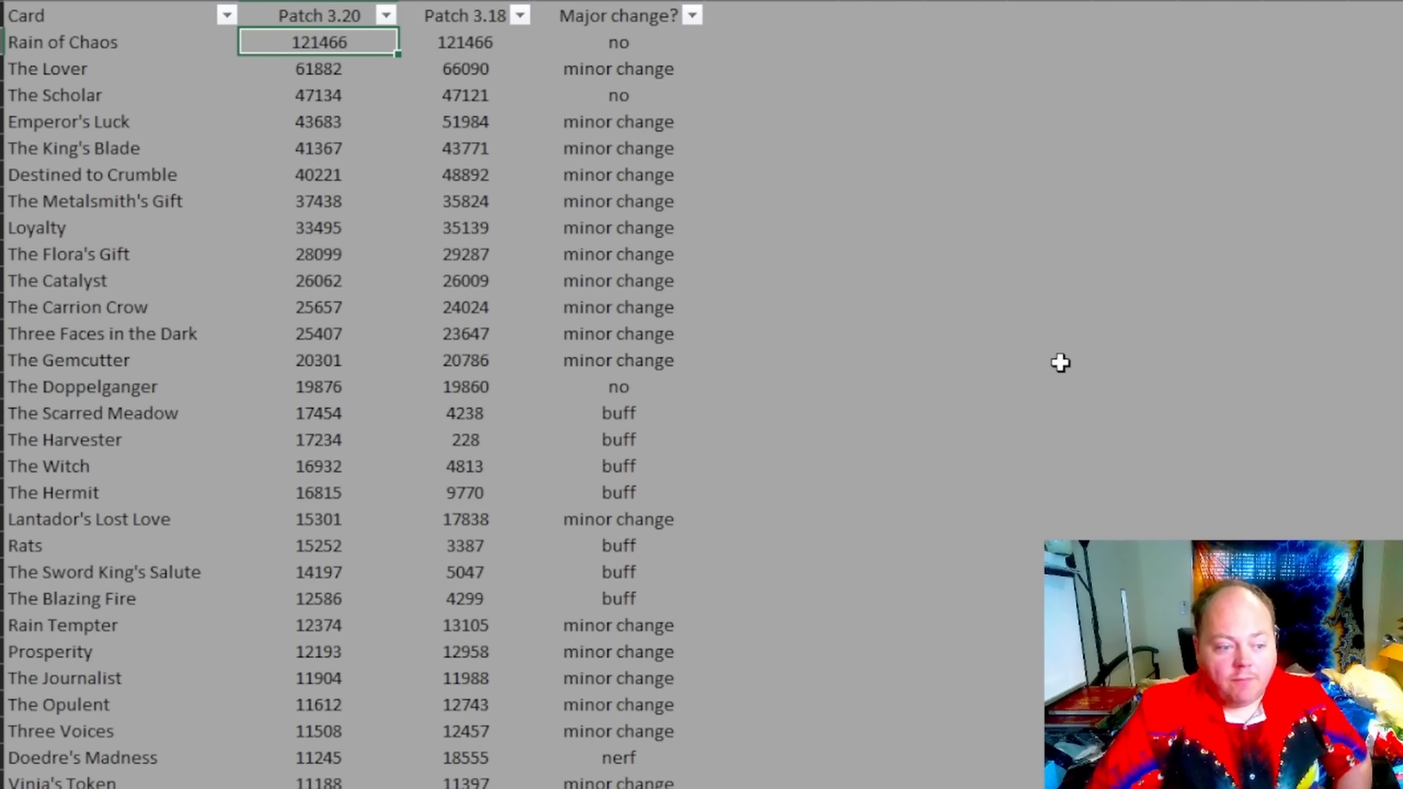
{"action": "mouse_move", "coordinate": [1070, 359]}
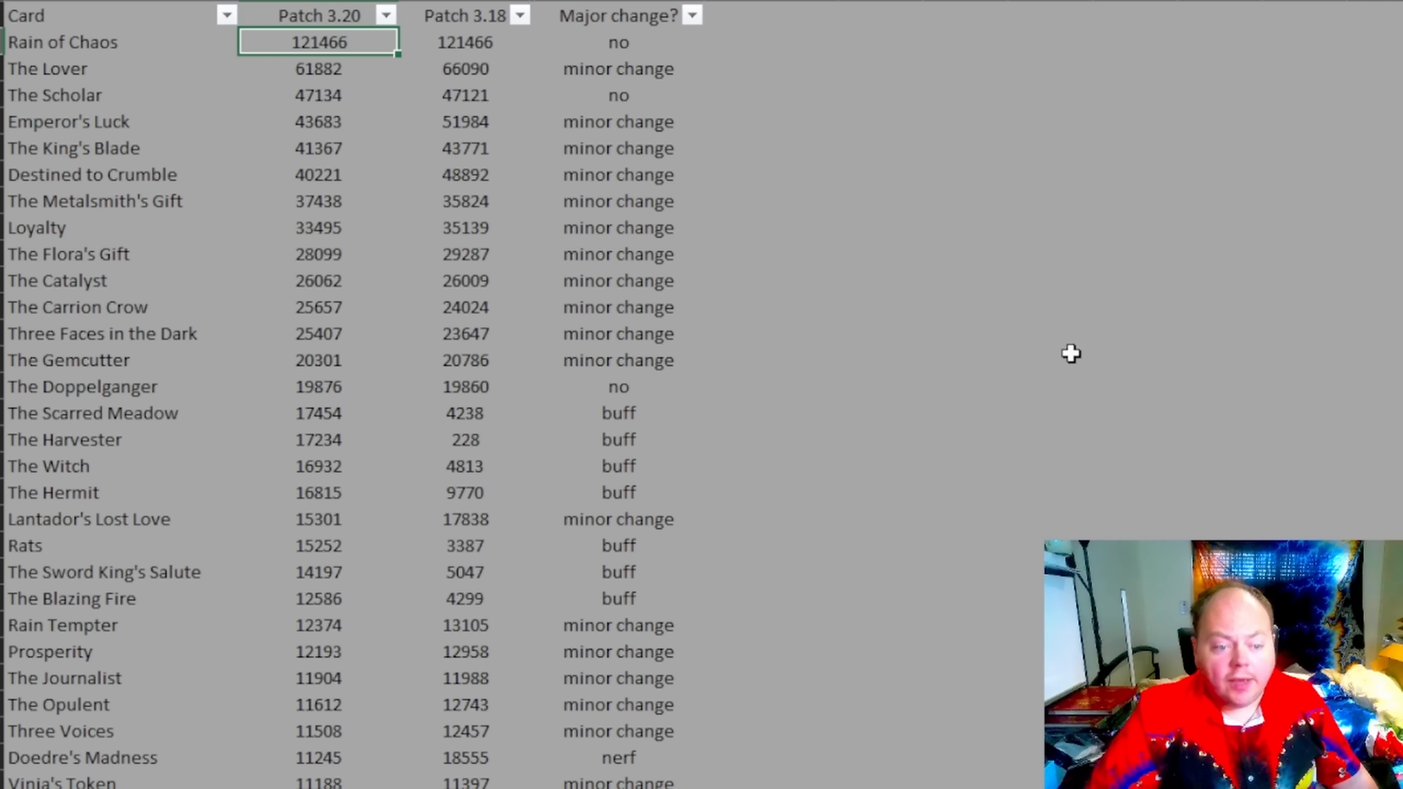
{"action": "mouse_move", "coordinate": [1080, 347]}
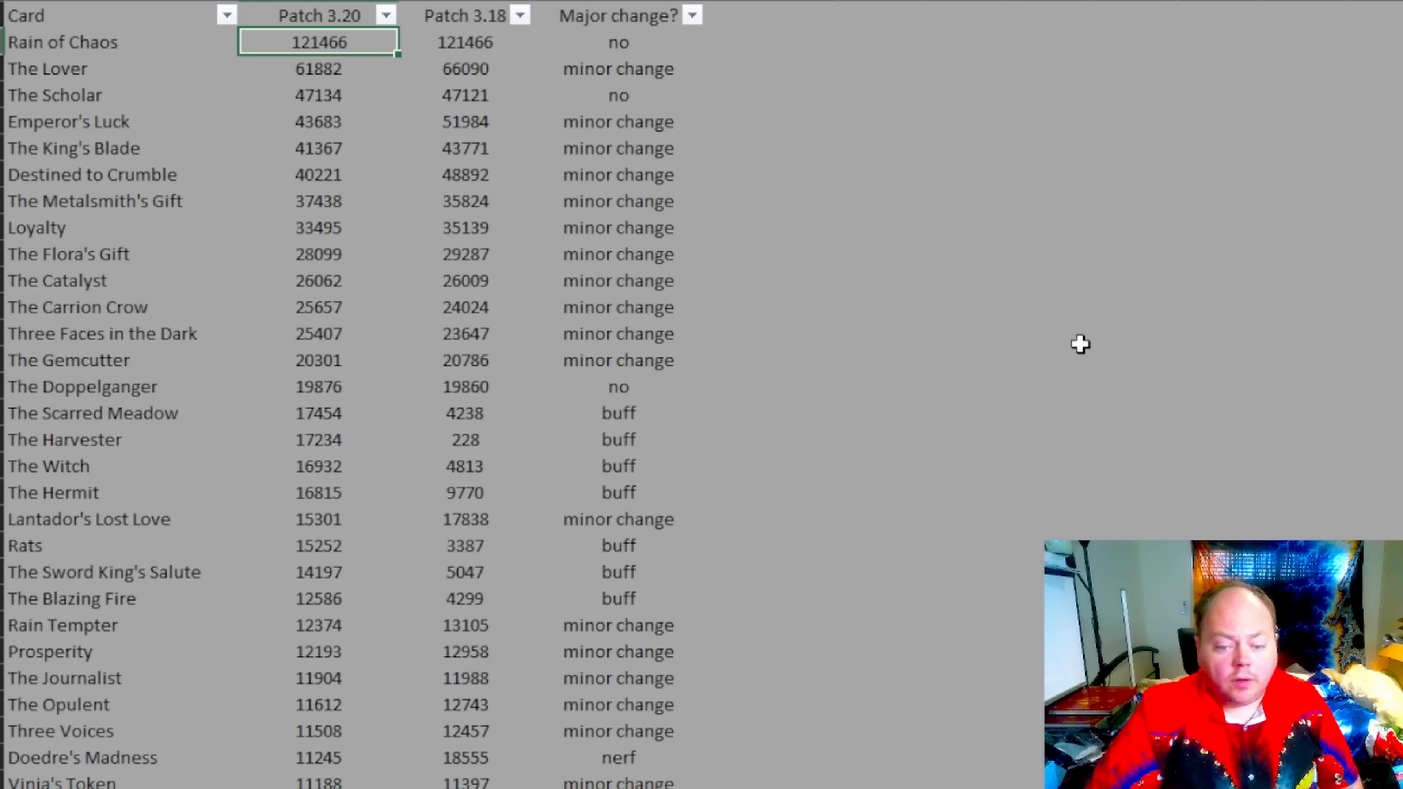
{"action": "mouse_move", "coordinate": [1086, 339]}
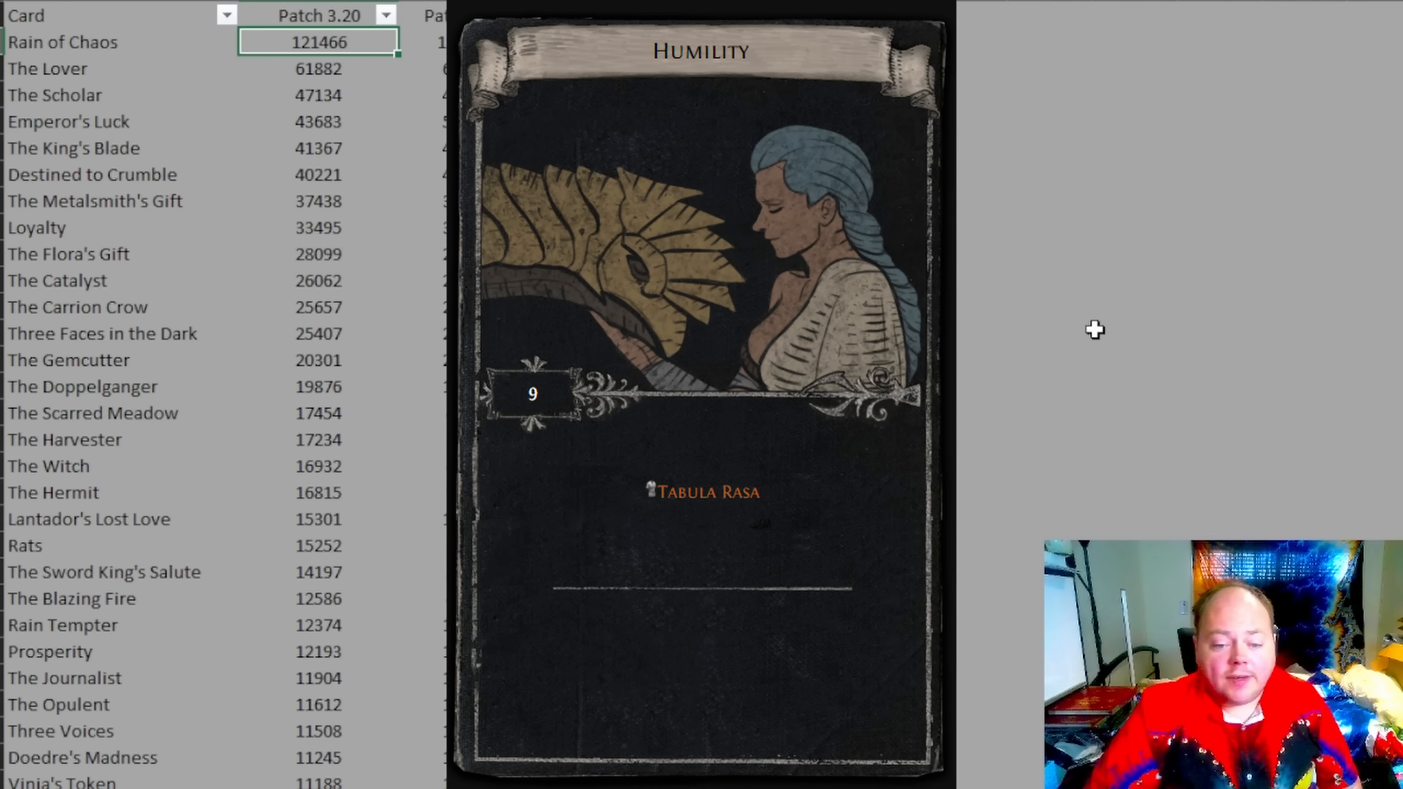
{"action": "mouse_move", "coordinate": [1074, 310]}
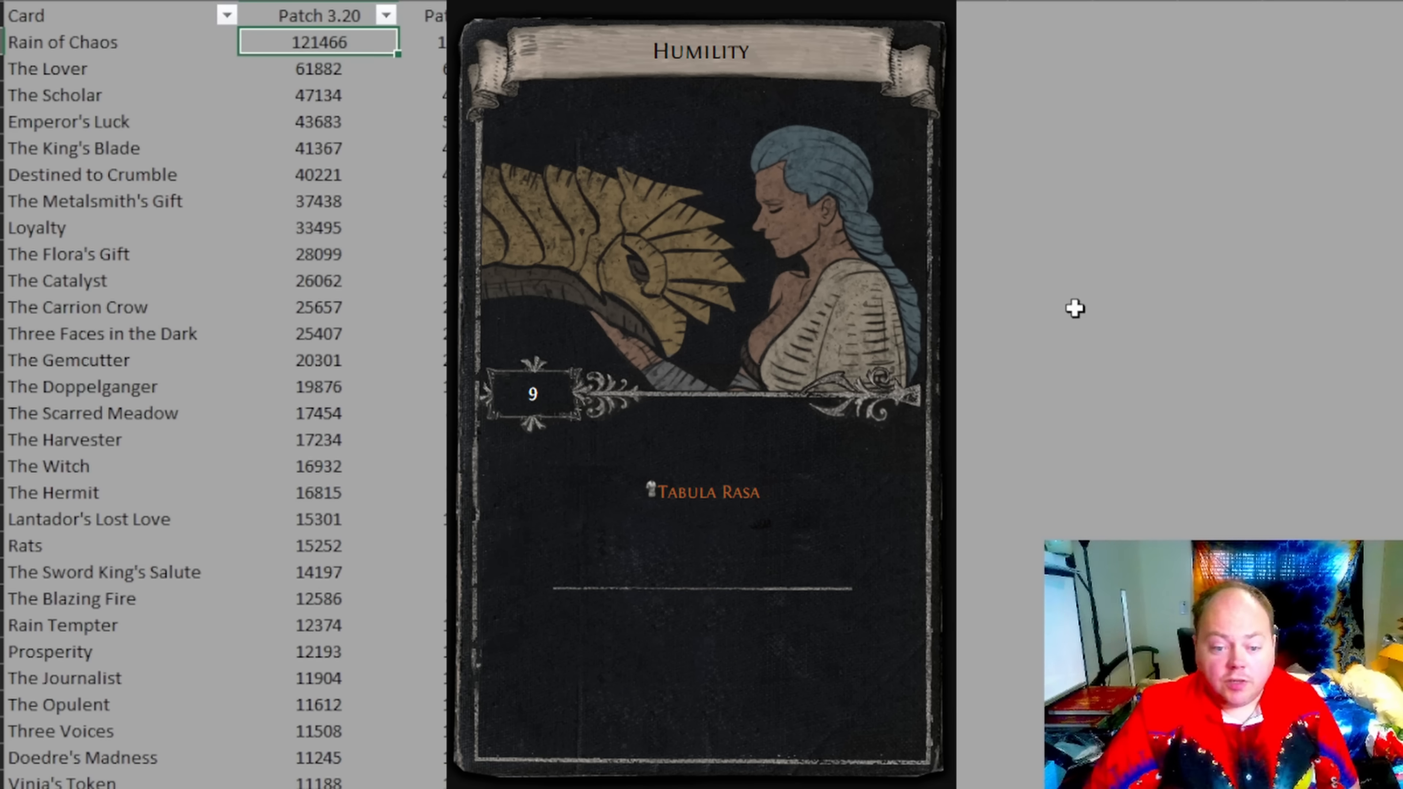
{"action": "mouse_move", "coordinate": [1007, 285]}
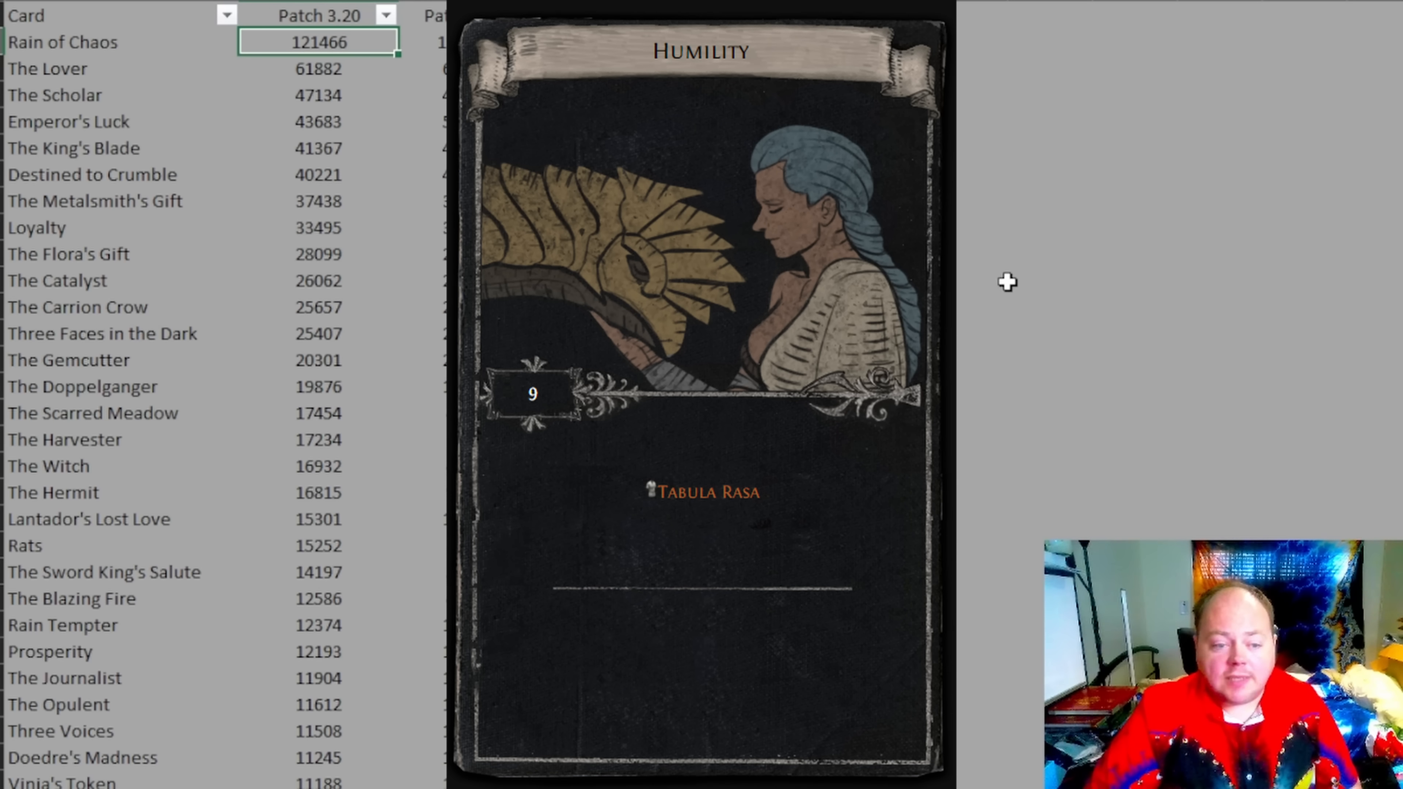
{"action": "mouse_move", "coordinate": [1012, 273]}
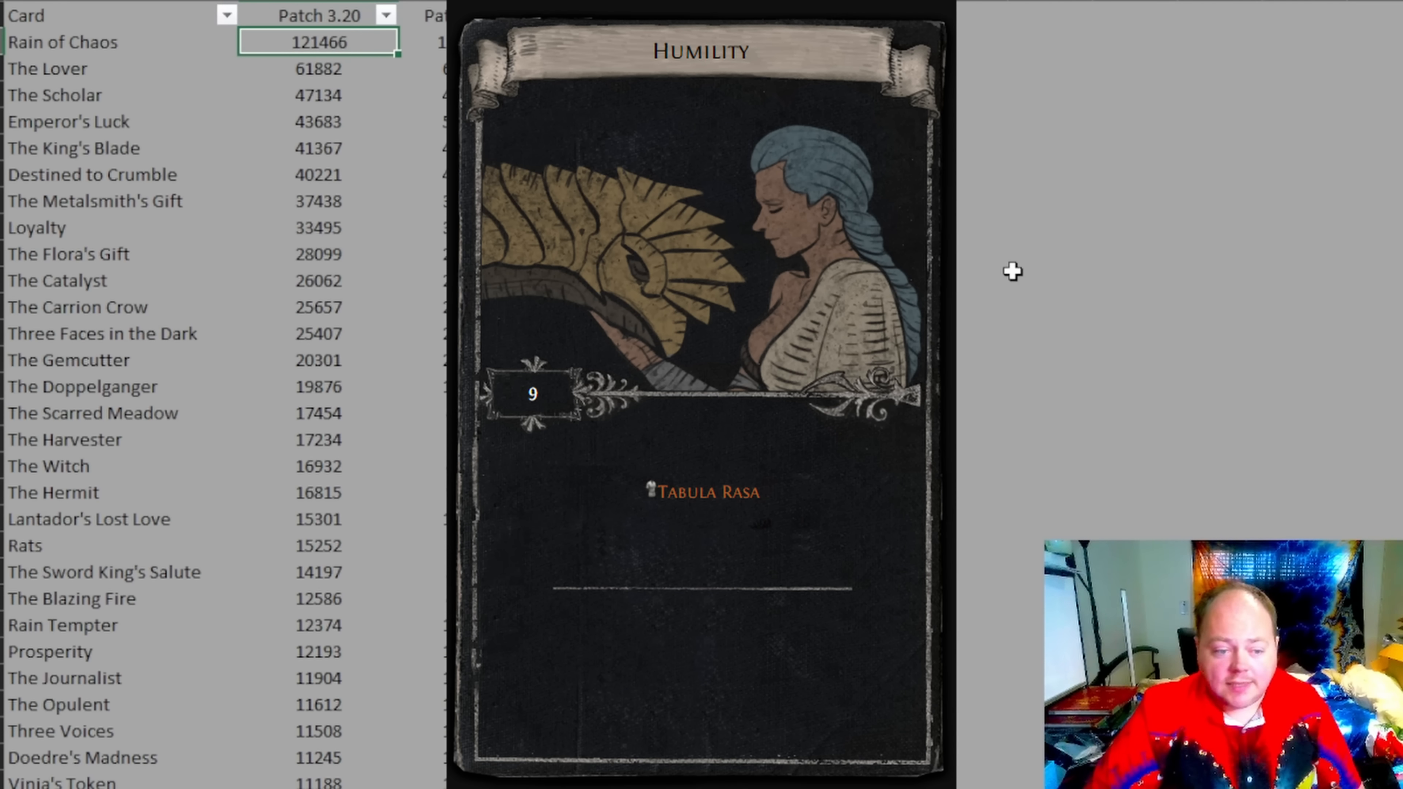
{"action": "mouse_move", "coordinate": [1013, 268]}
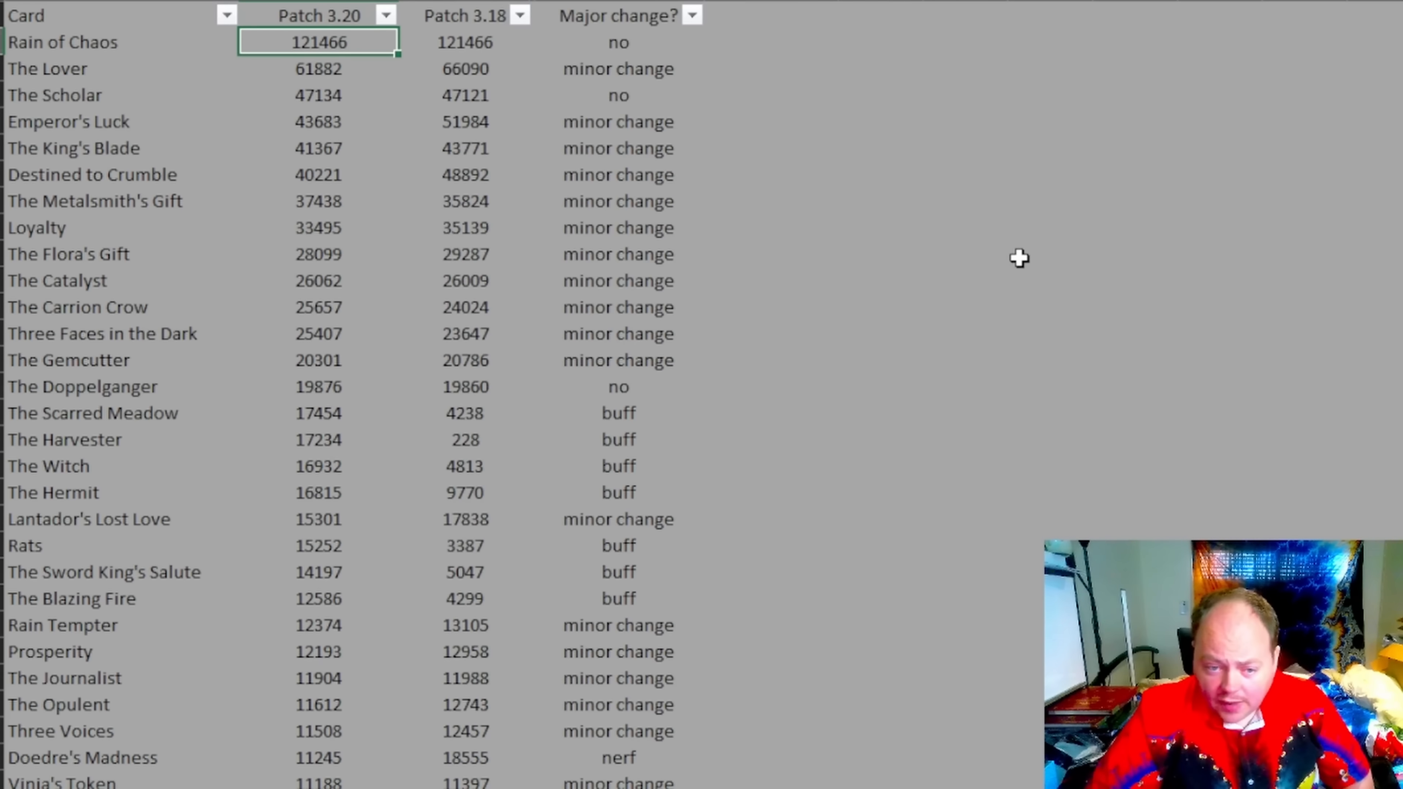
{"action": "mouse_move", "coordinate": [1019, 244]}
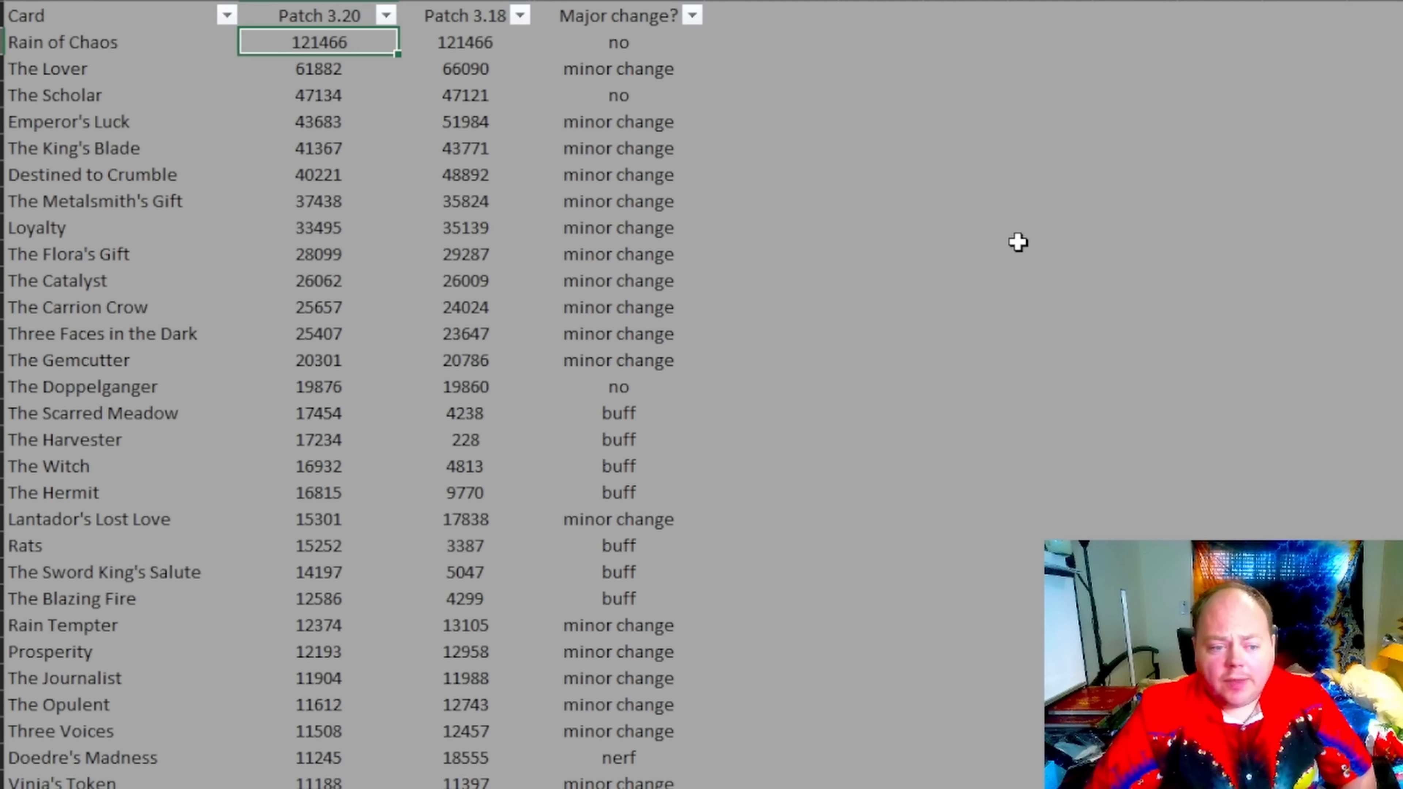
{"action": "mouse_move", "coordinate": [1011, 266]}
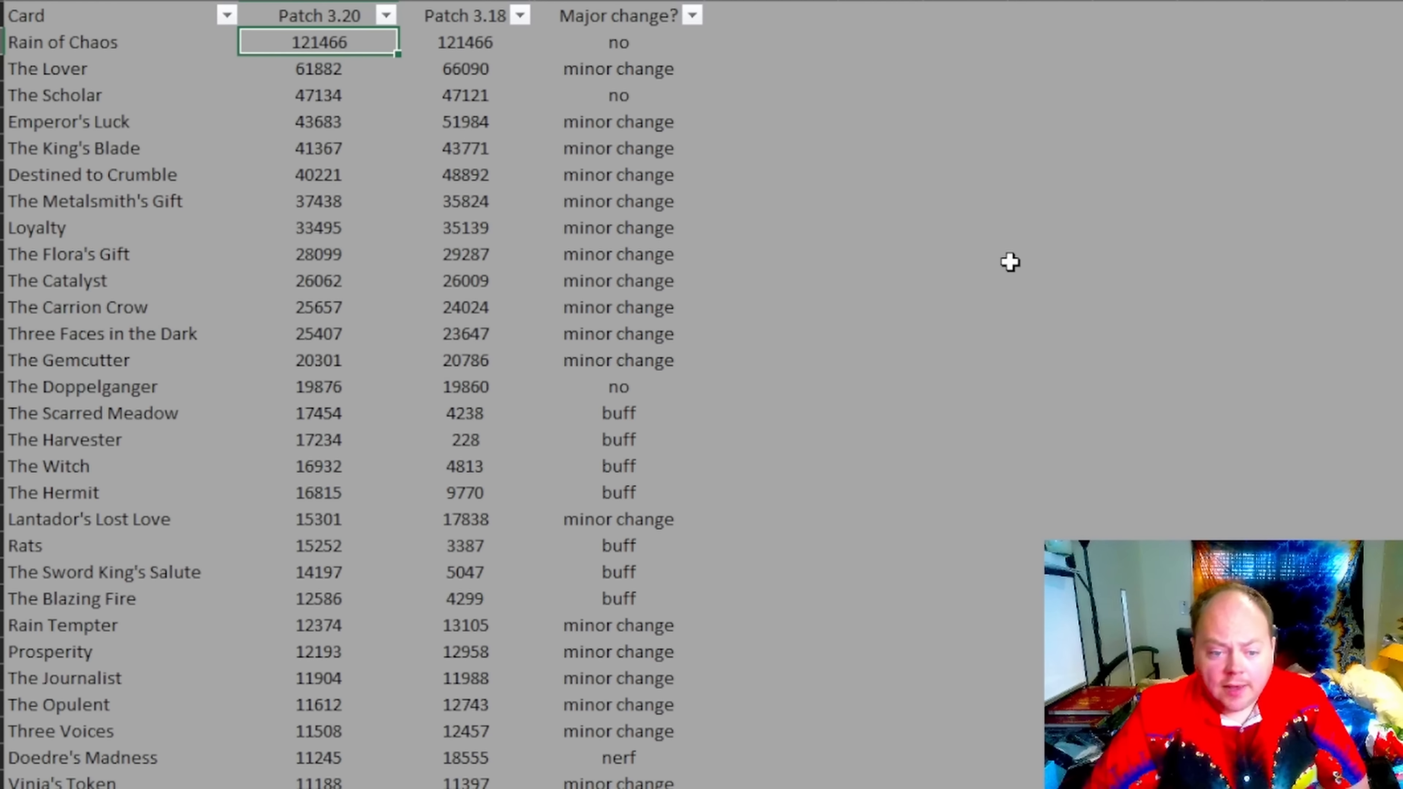
{"action": "mouse_move", "coordinate": [958, 243]}
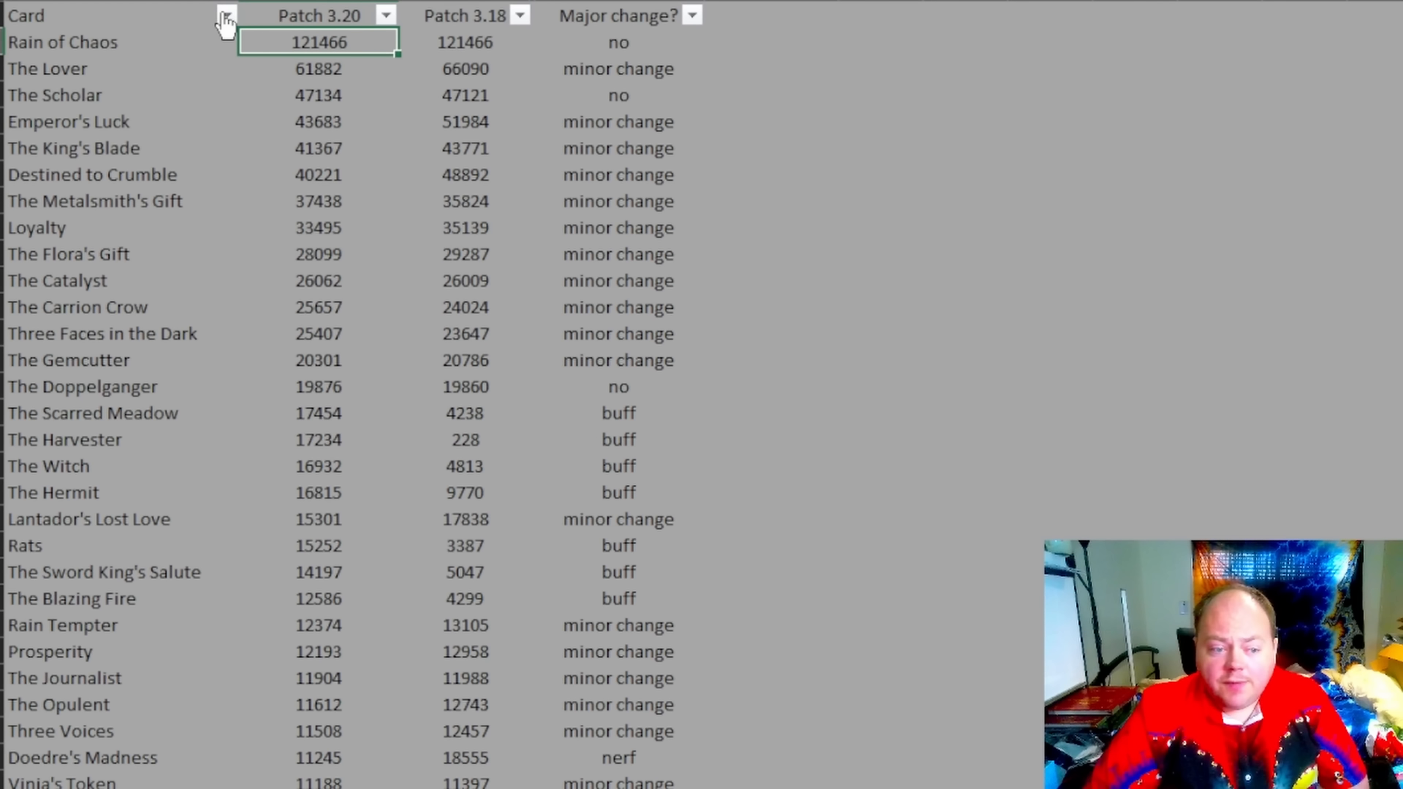
{"action": "mouse_move", "coordinate": [380, 213]}
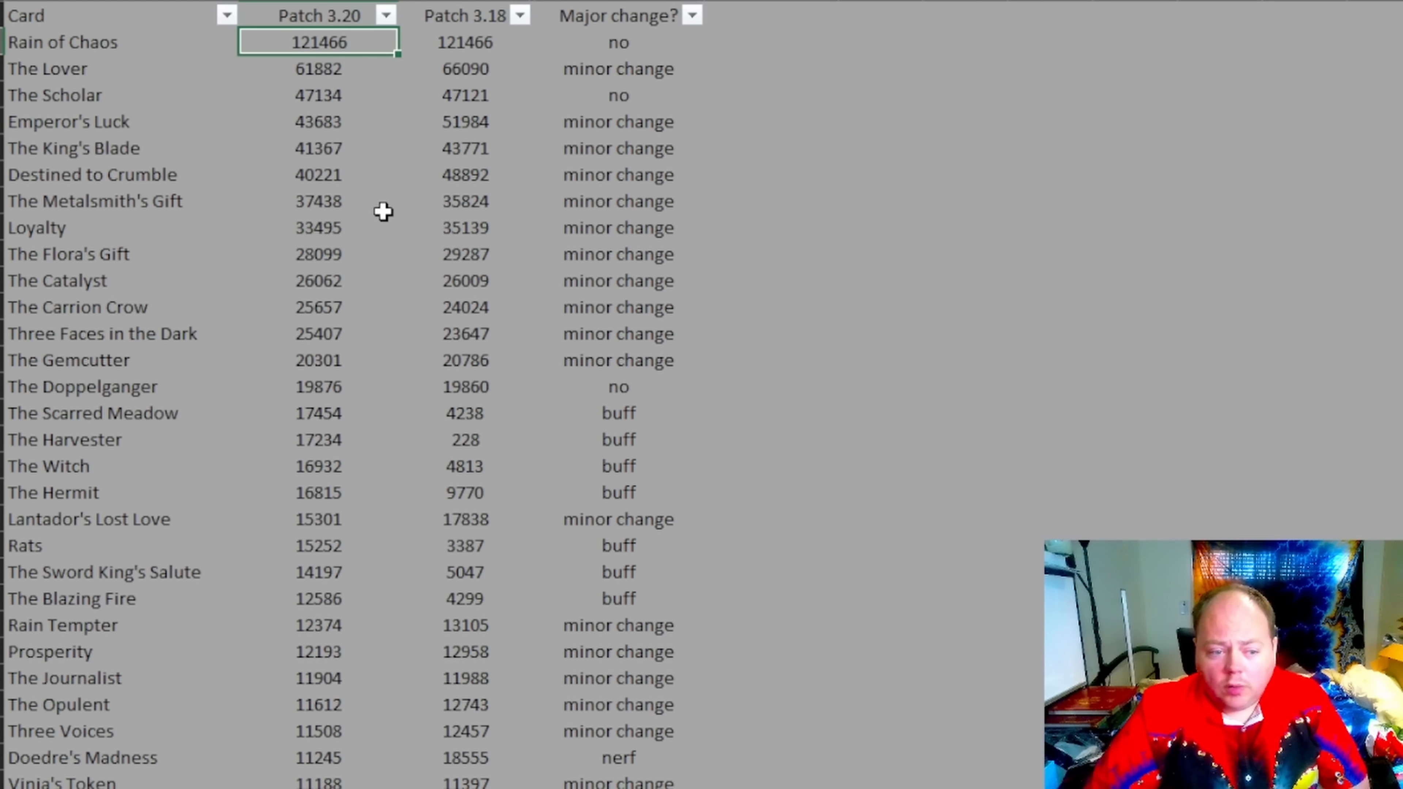
{"action": "mouse_move", "coordinate": [347, 179]}
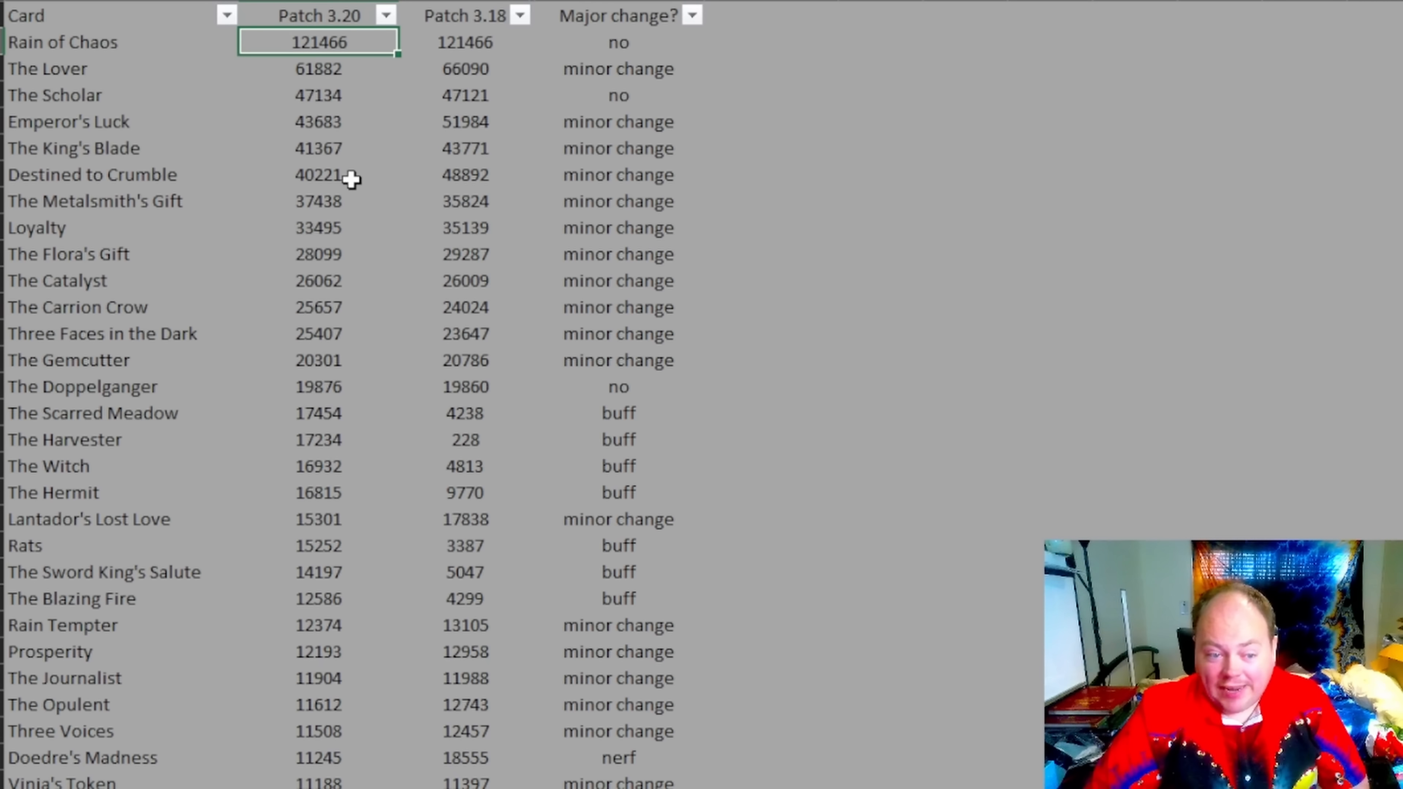
{"action": "mouse_move", "coordinate": [355, 192]}
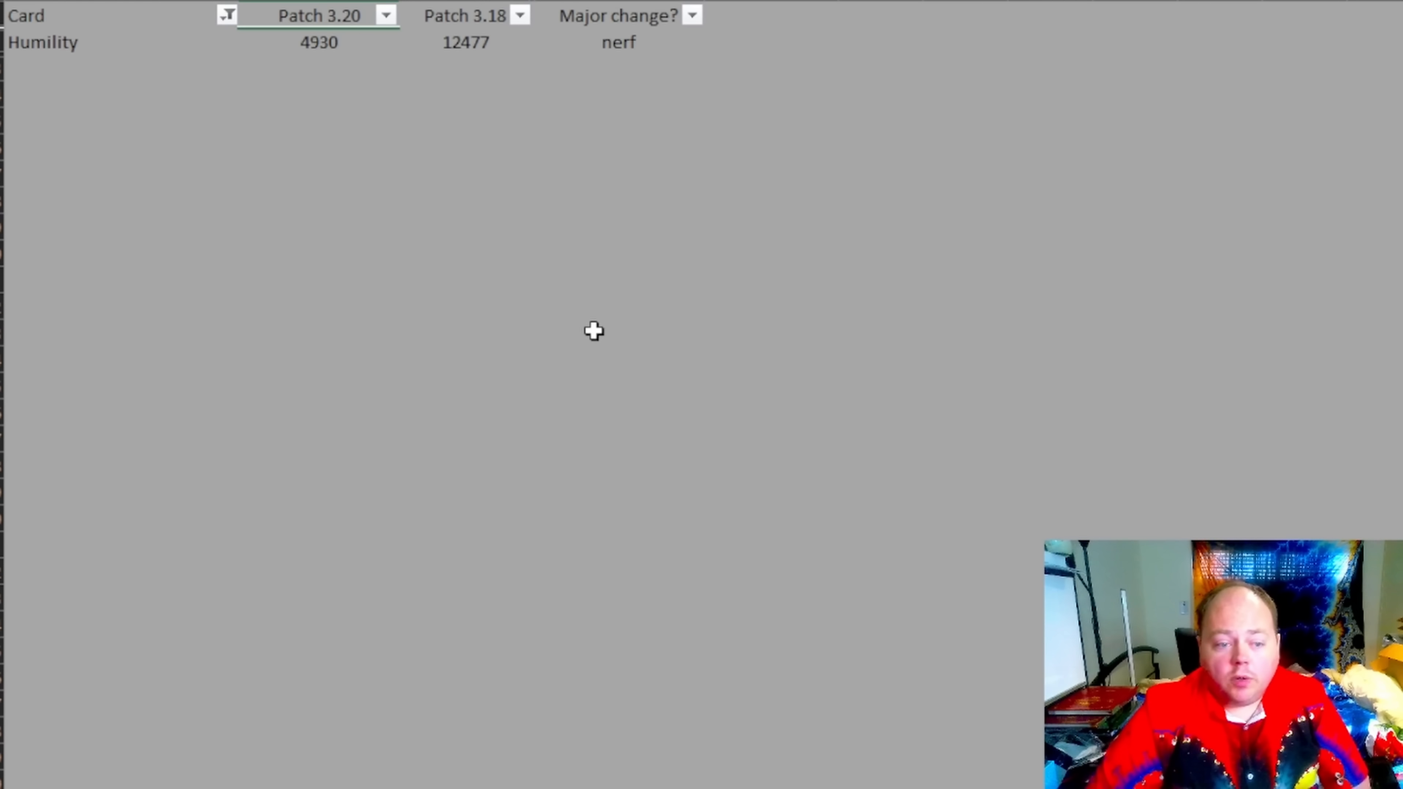
{"action": "mouse_move", "coordinate": [367, 64]}
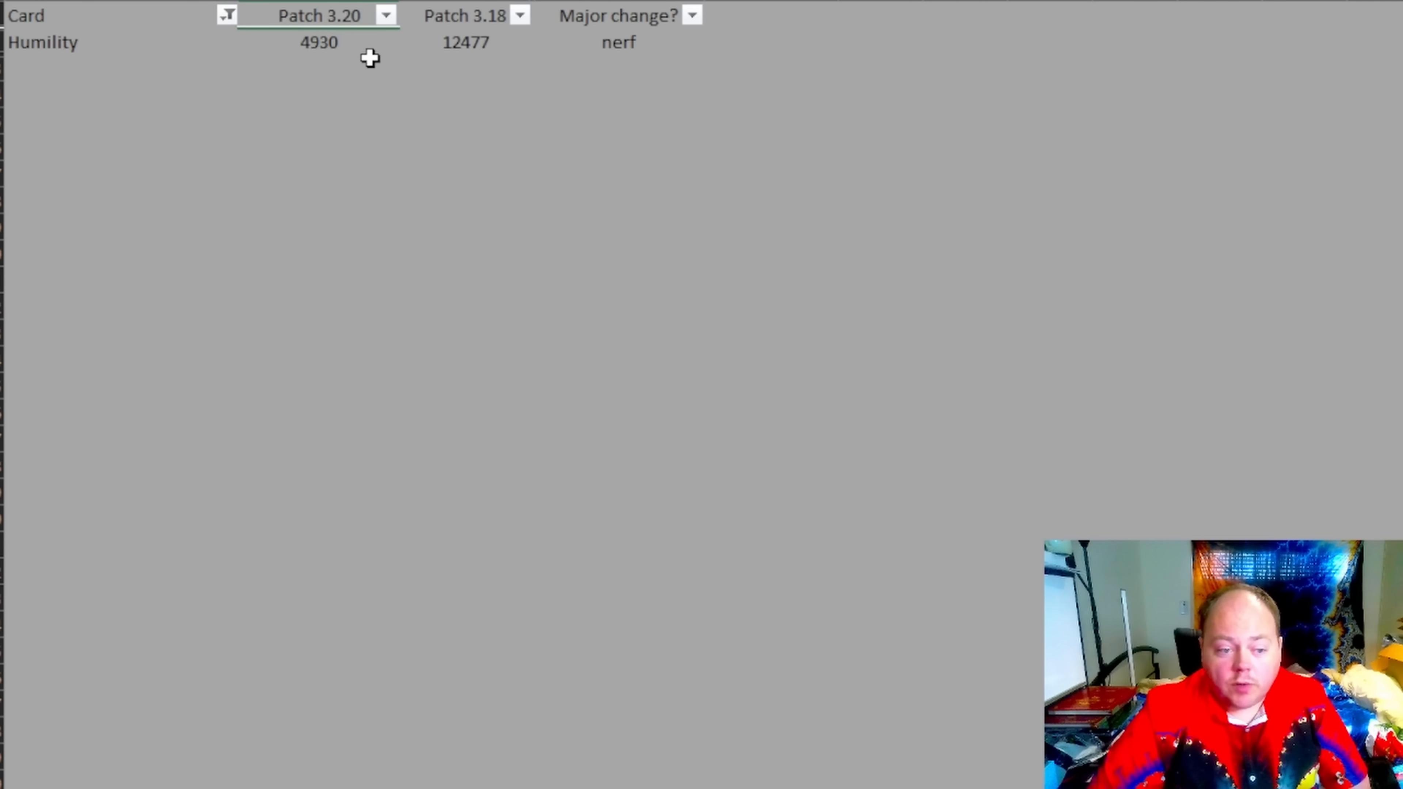
{"action": "mouse_move", "coordinate": [446, 35]}
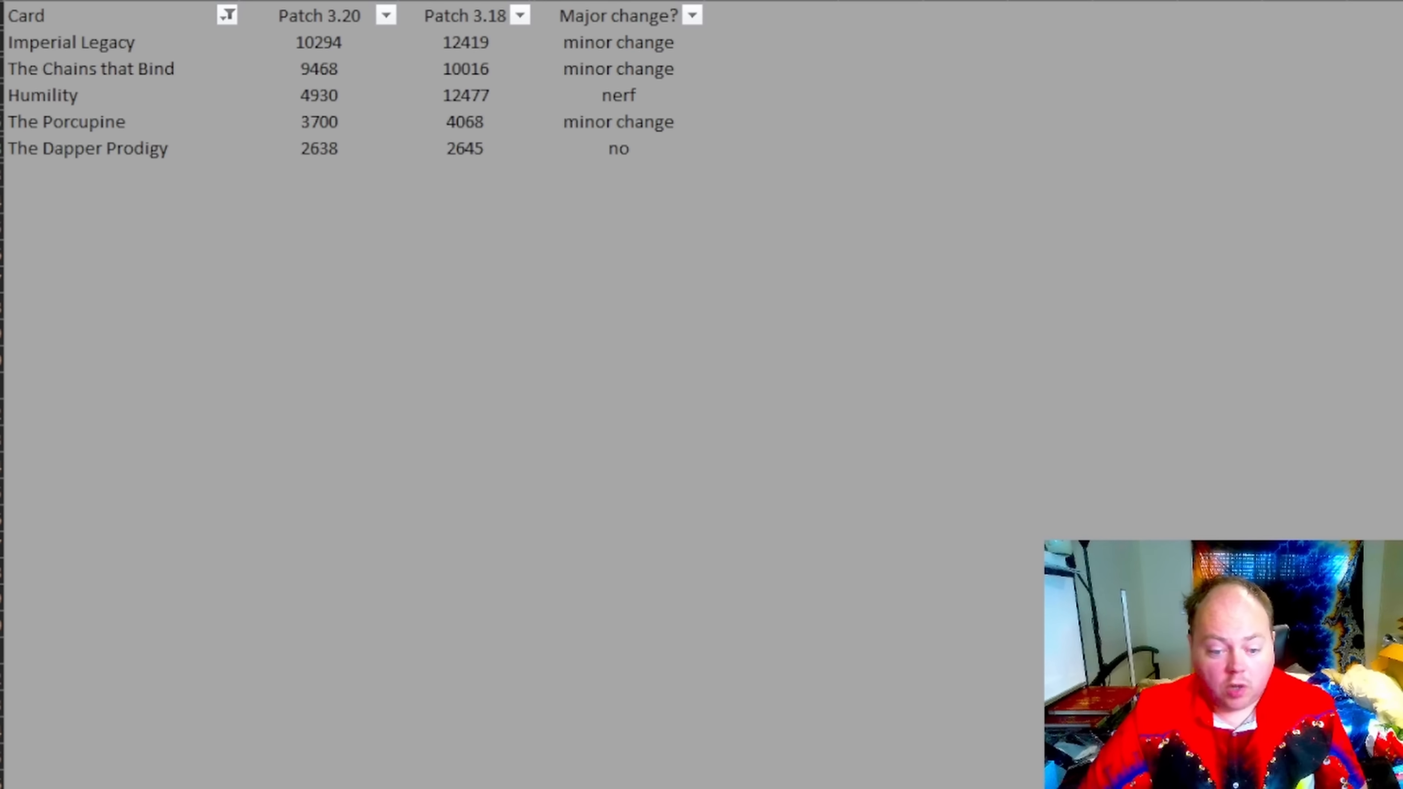
Add Imperial Legacy, The Chains that Bind, The Porcupine and The Dapper Prodigy to the Card filter.
{"action": "left_click", "coordinate": [317, 257]}
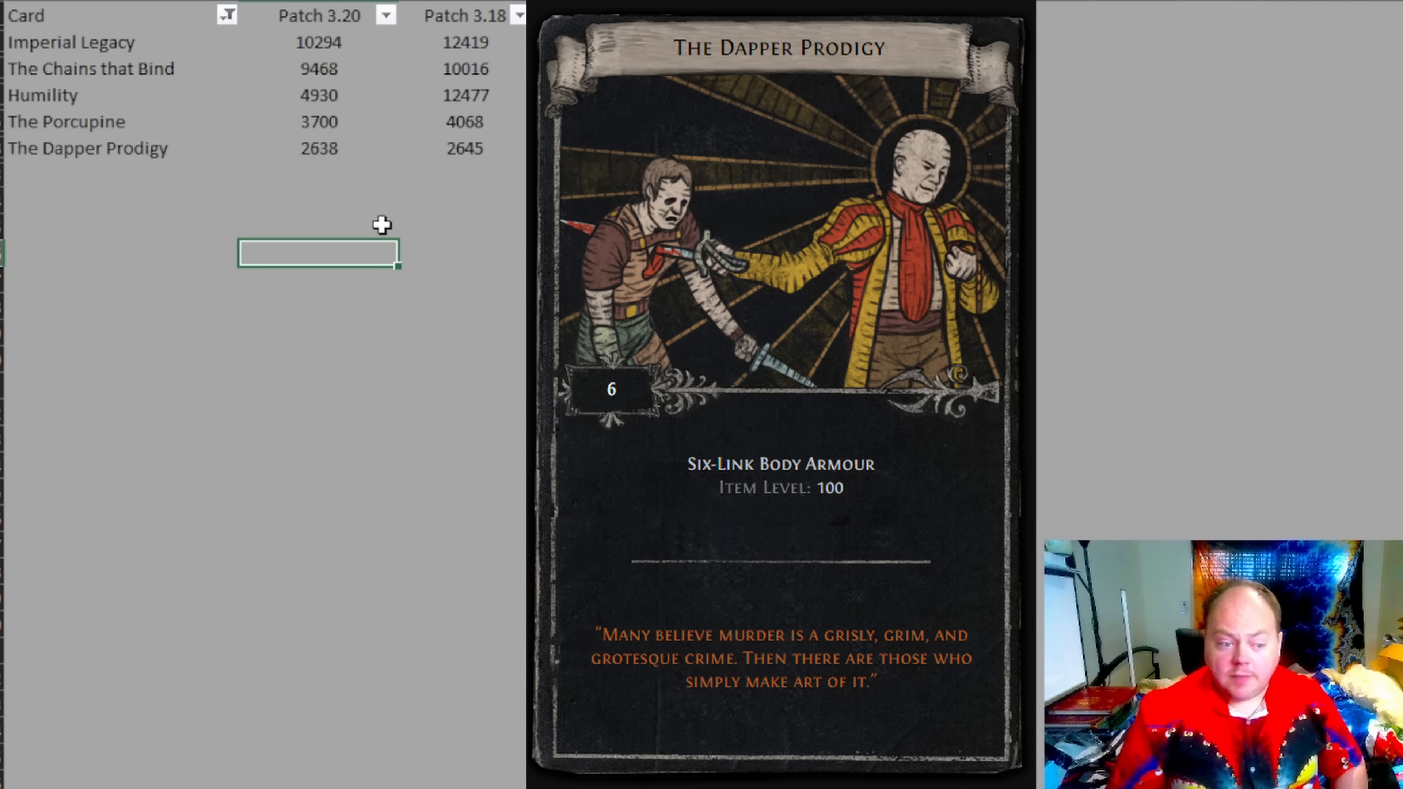
{"action": "mouse_move", "coordinate": [421, 172]}
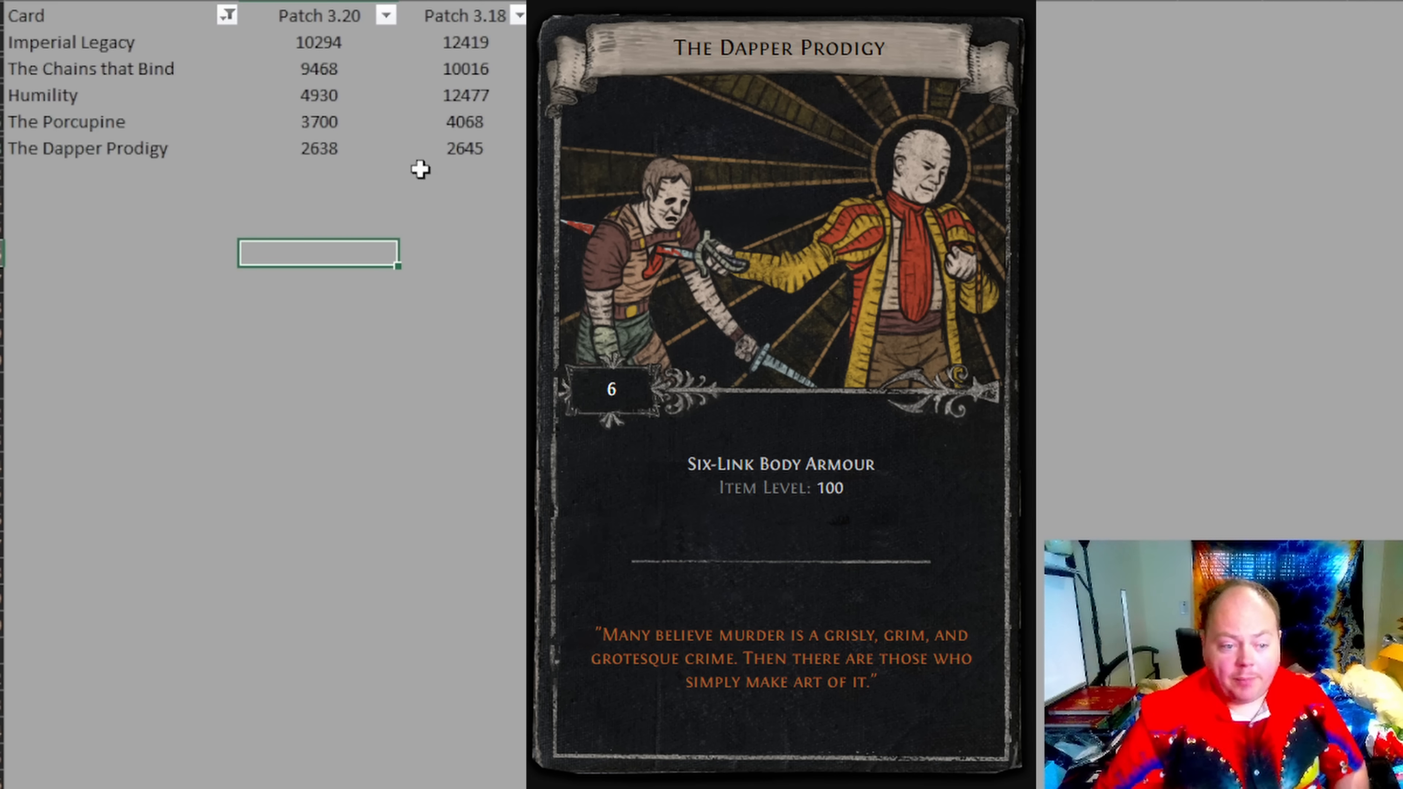
{"action": "left_click", "coordinate": [317, 68]}
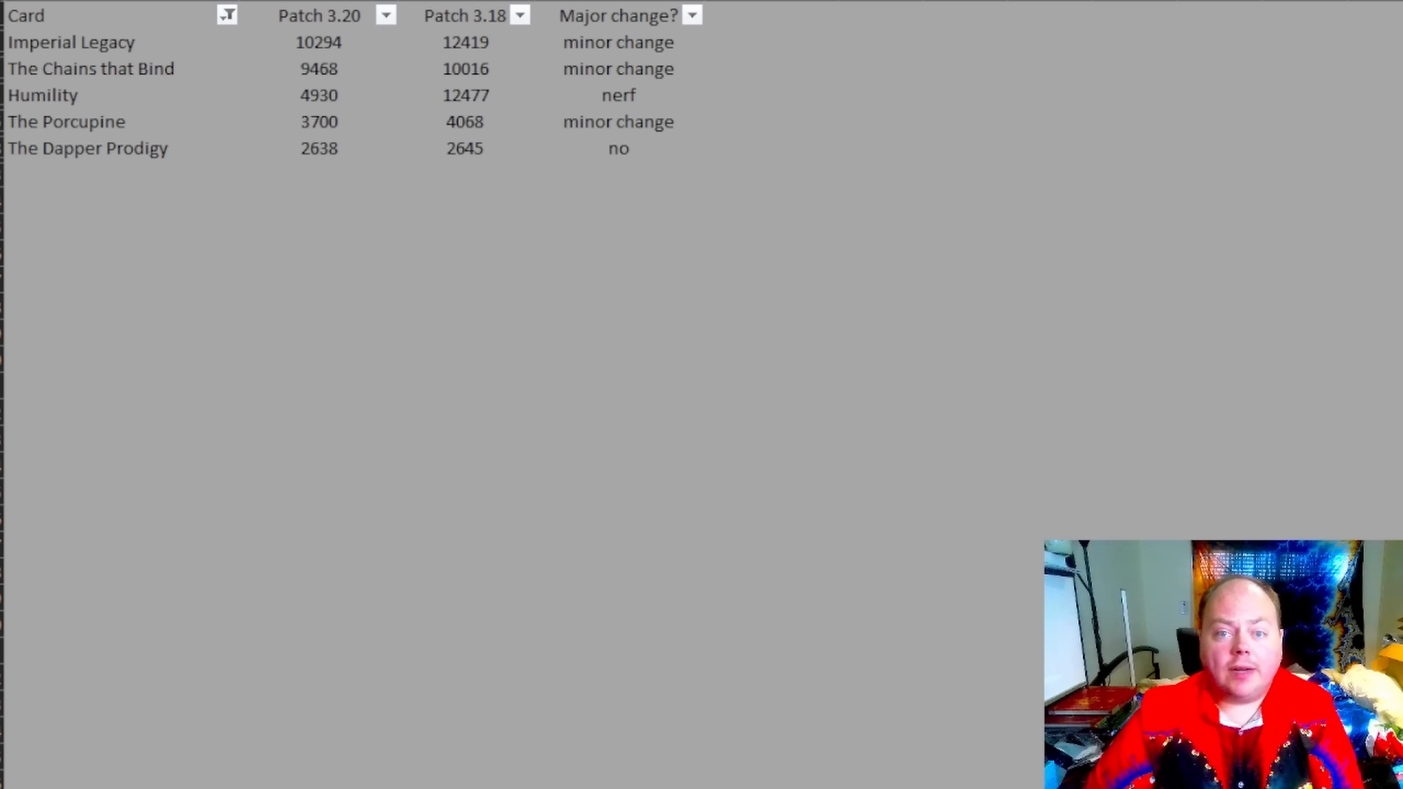
{"action": "left_click", "coordinate": [319, 69]}
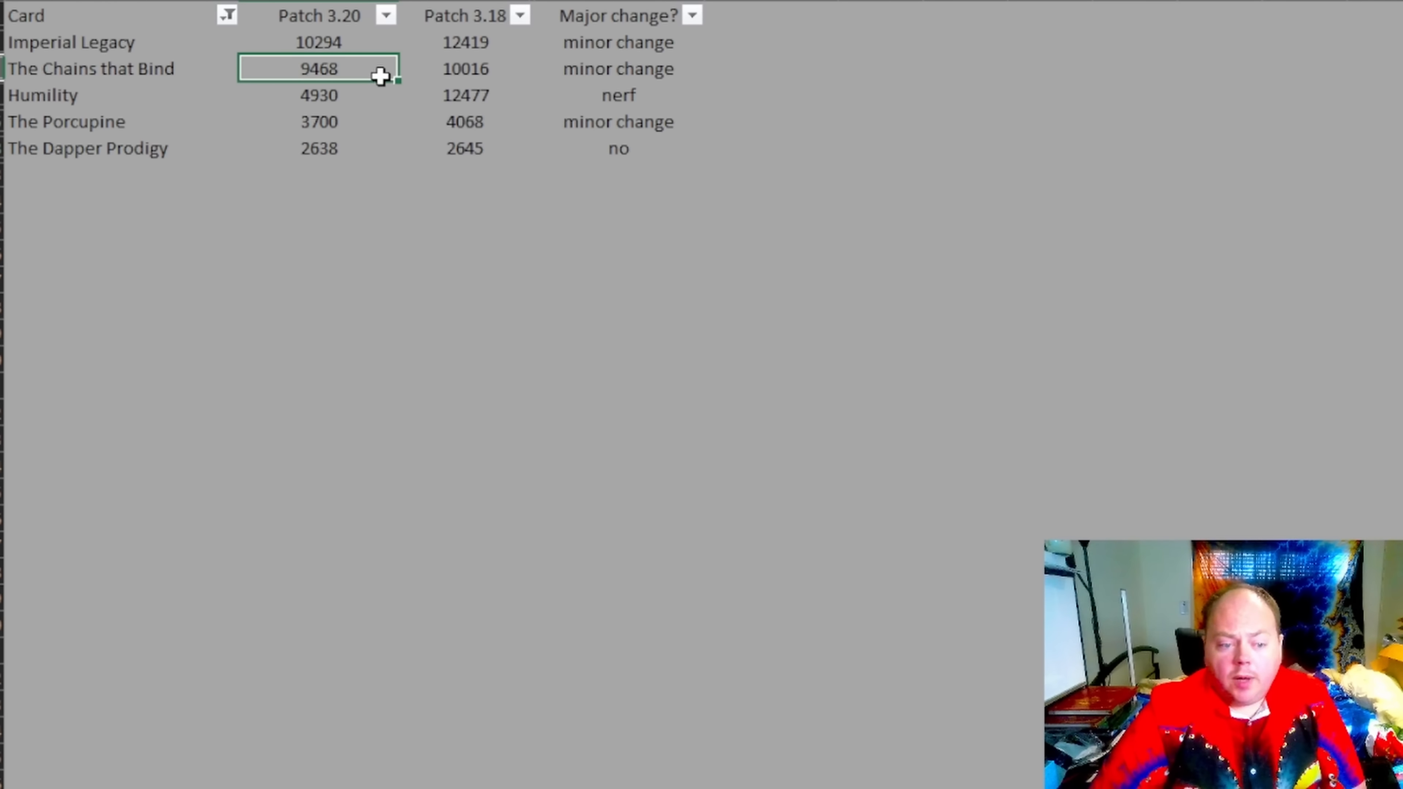
{"action": "mouse_move", "coordinate": [402, 81]}
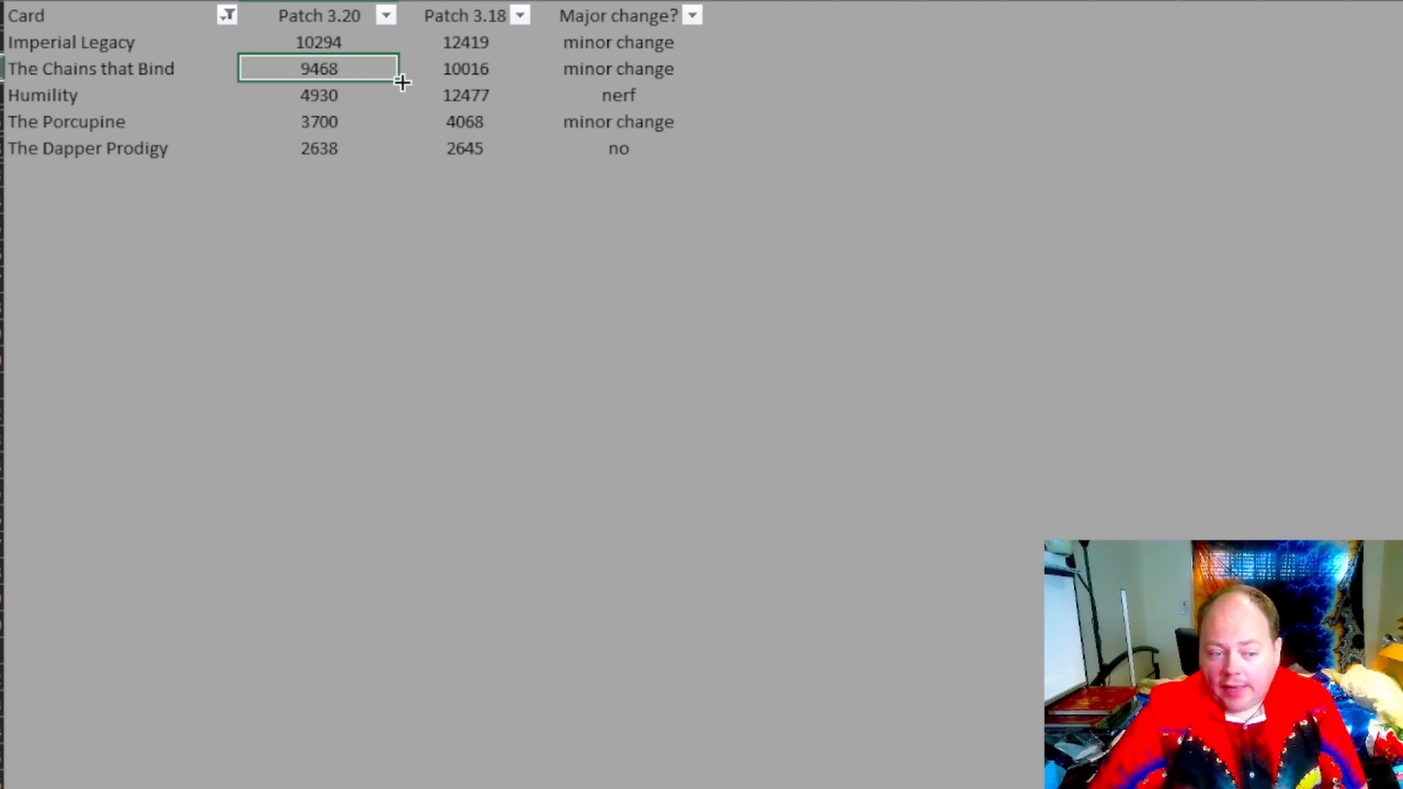
{"action": "mouse_move", "coordinate": [351, 174]}
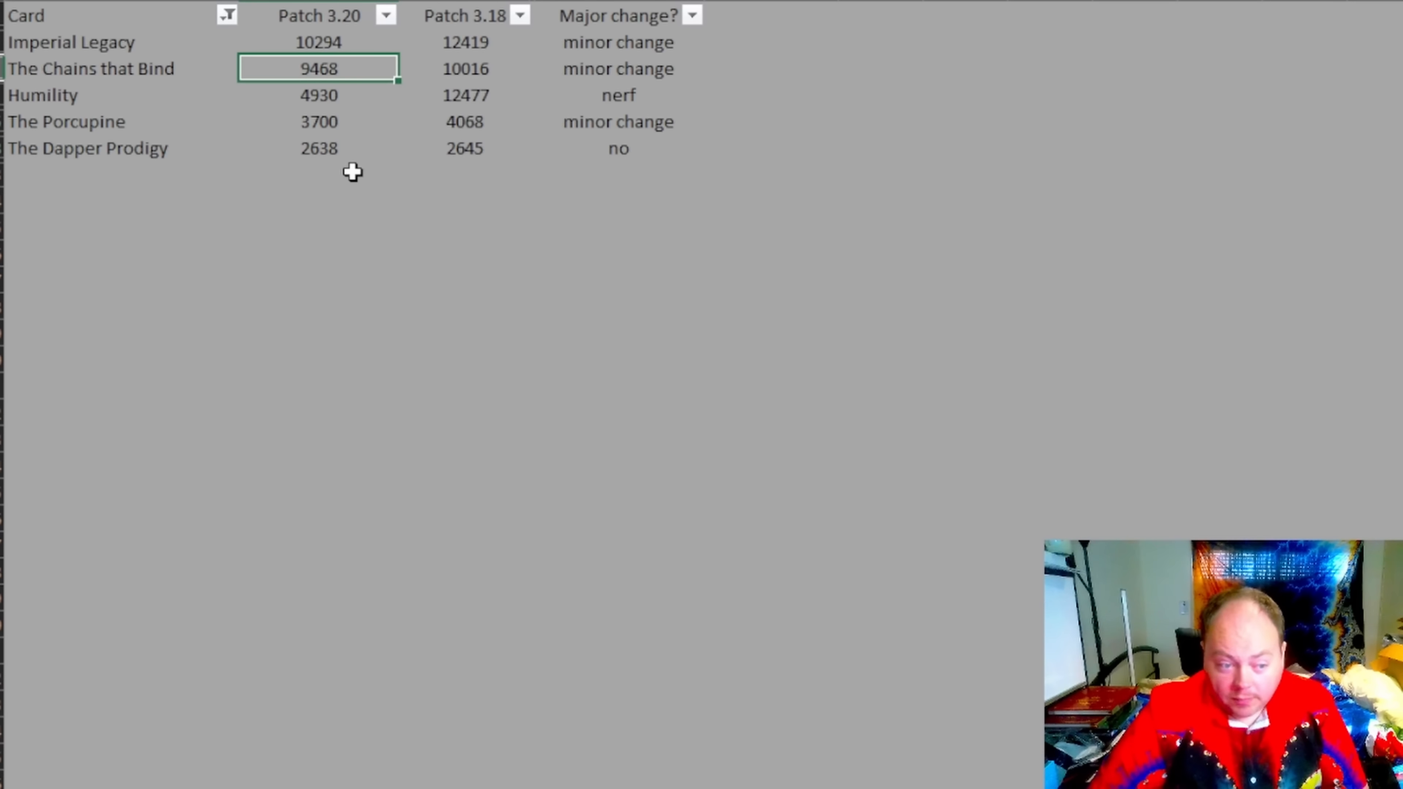
{"action": "left_click", "coordinate": [317, 148]}
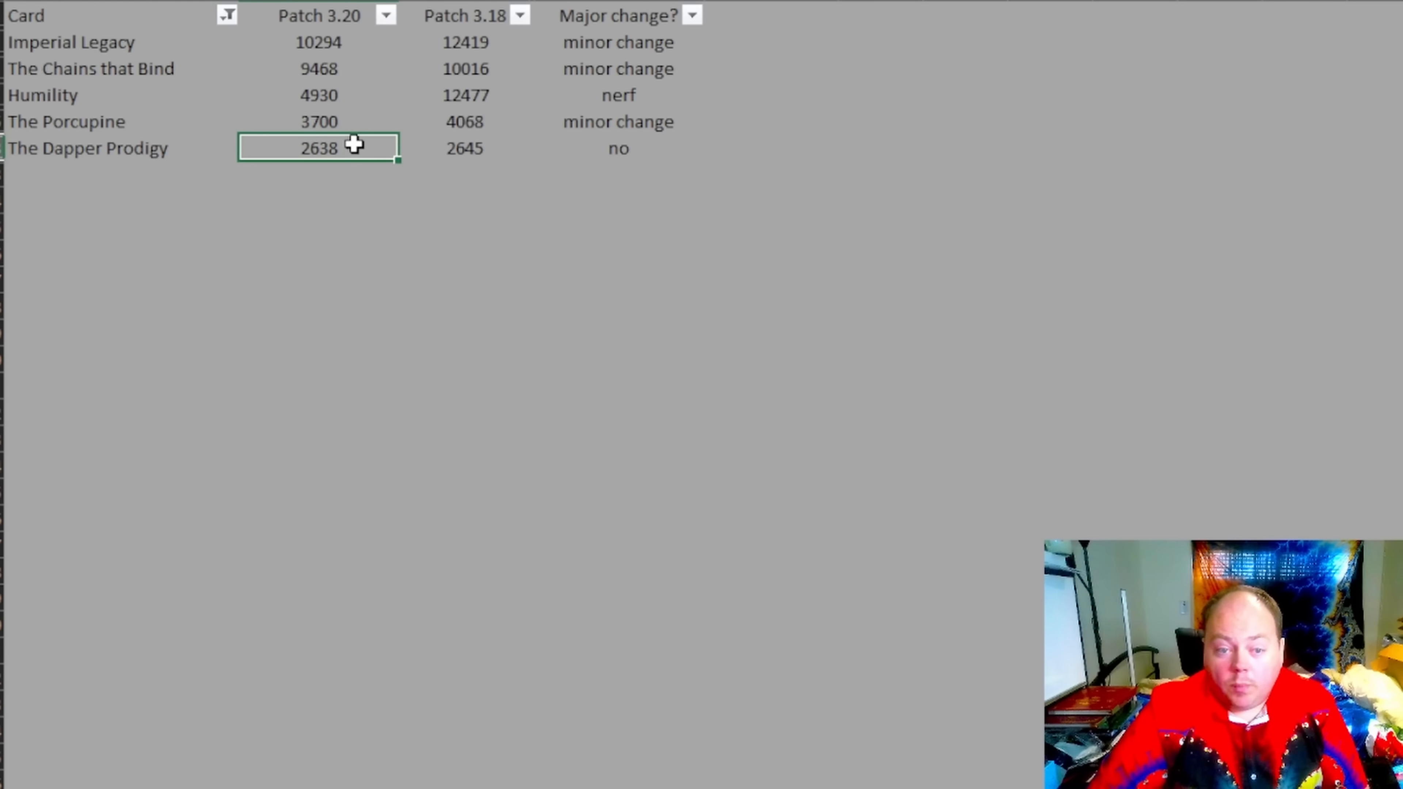